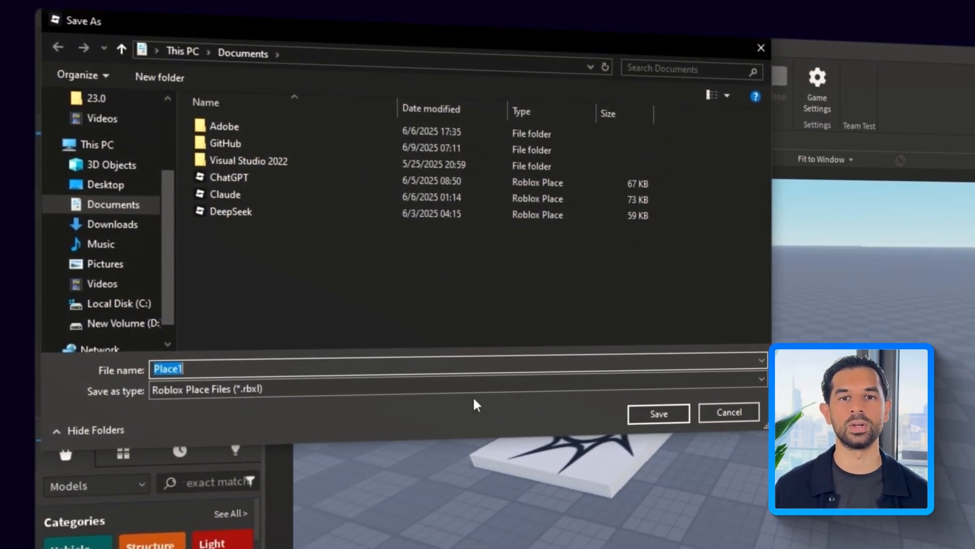
Save the place in Documents under the file name 'BabyG'.
{"action": "type", "text": "BabyG"}
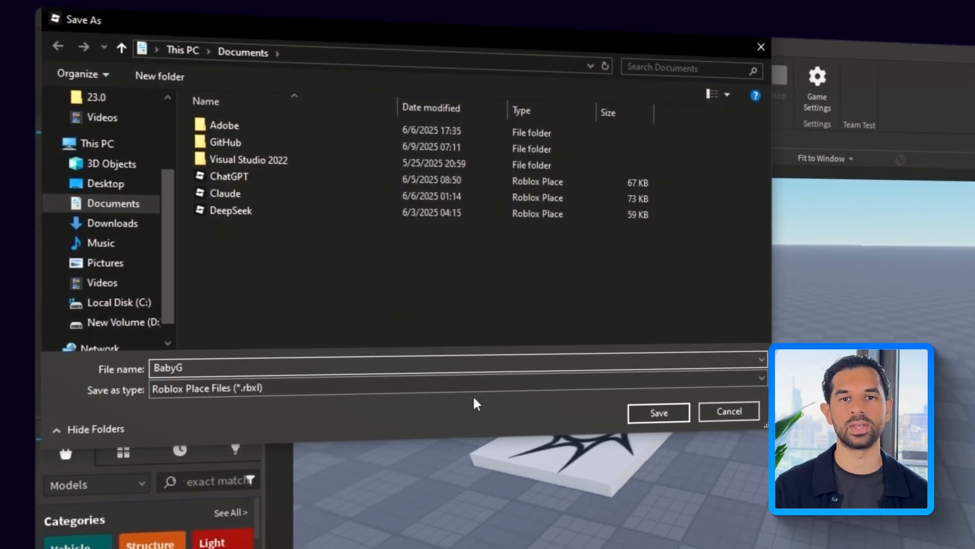
{"action": "left_click", "coordinate": [659, 412]}
{"action": "type", "text": "park"}
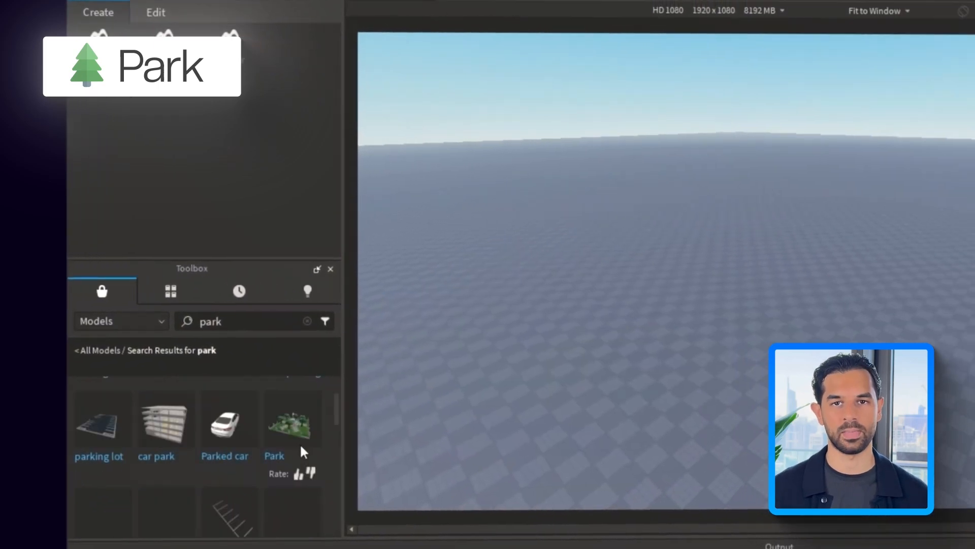
Insert the Park model from the Toolbox, then search 'npc' for Noob characters.
{"action": "left_click", "coordinate": [292, 419]}
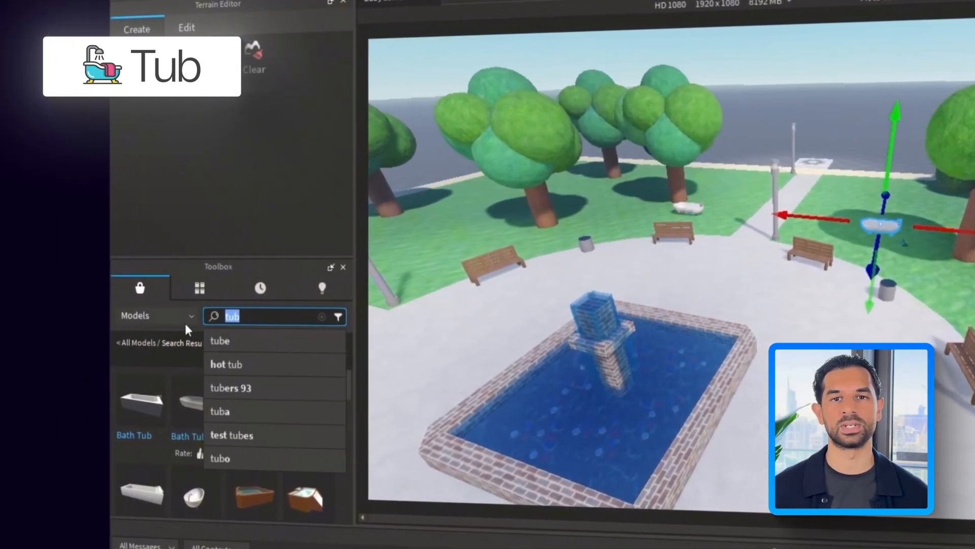
{"action": "type", "text": "npc"}
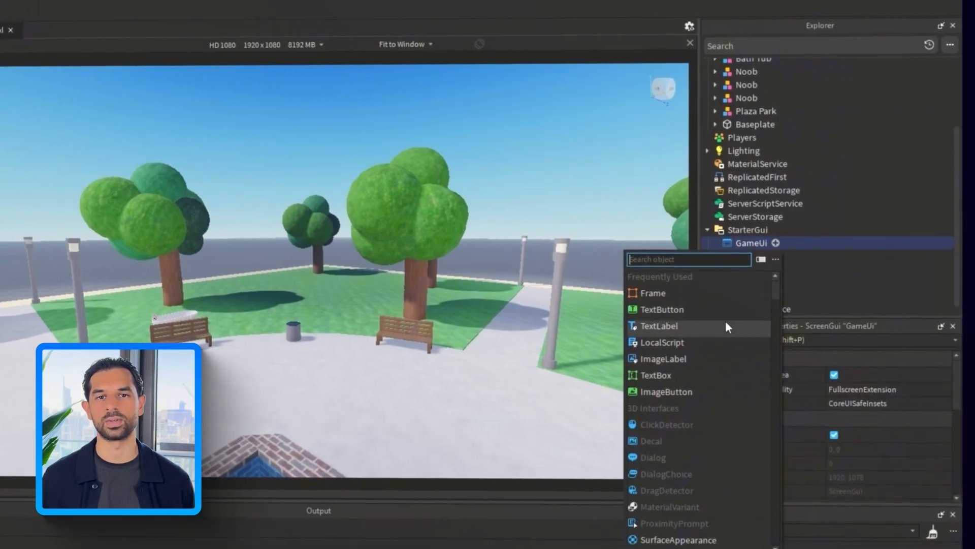
Insert a TextLabel into StarterGui > GameUi for the 00 timer.
{"action": "left_click", "coordinate": [659, 327]}
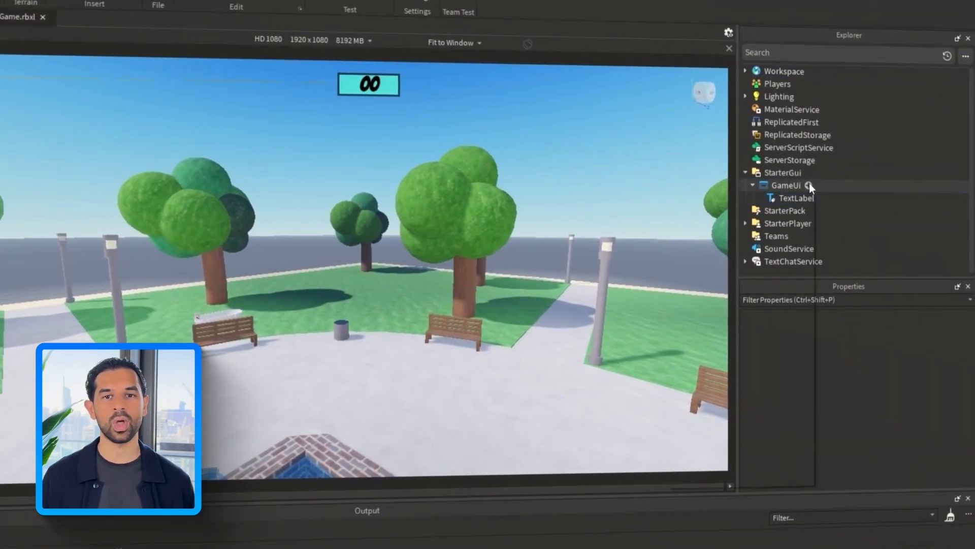
Add team panel frames to GameUi around the 00 timer, giving one a yellow background.
{"action": "left_click", "coordinate": [810, 186]}
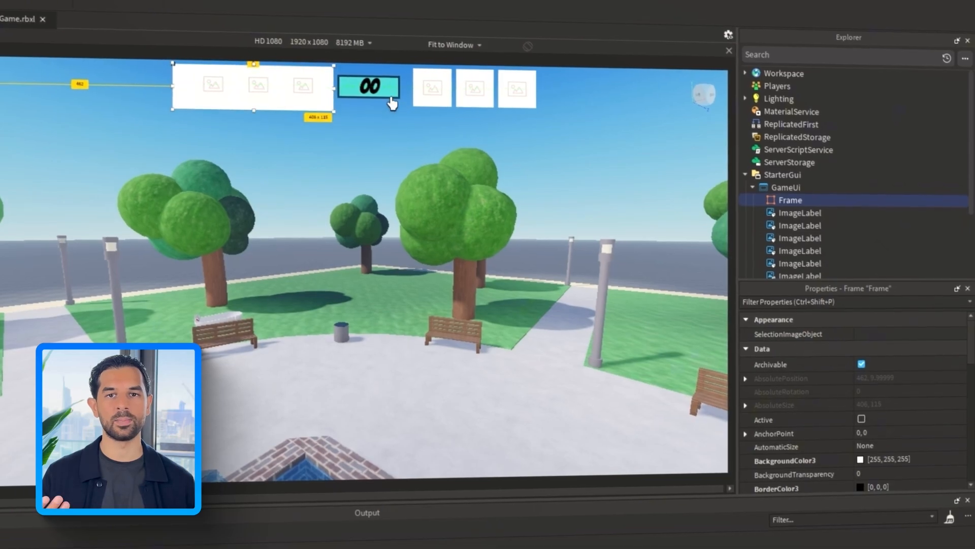
{"action": "left_click", "coordinate": [368, 88]}
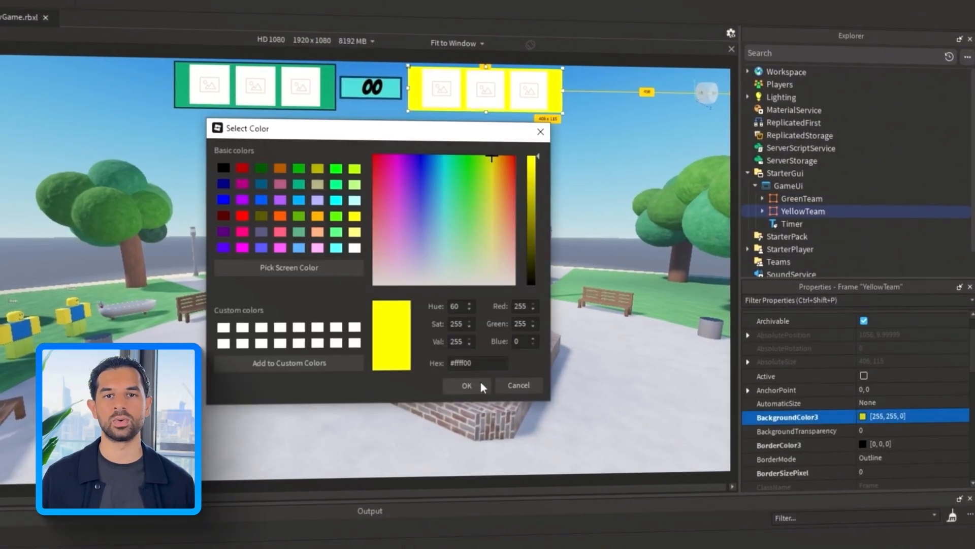
{"action": "left_click", "coordinate": [467, 385]}
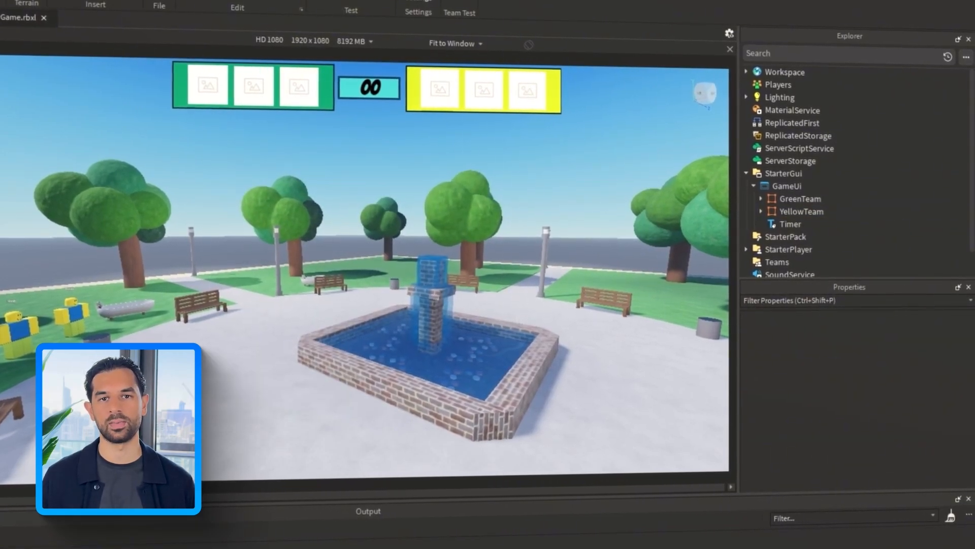
{"action": "left_click", "coordinate": [790, 223]}
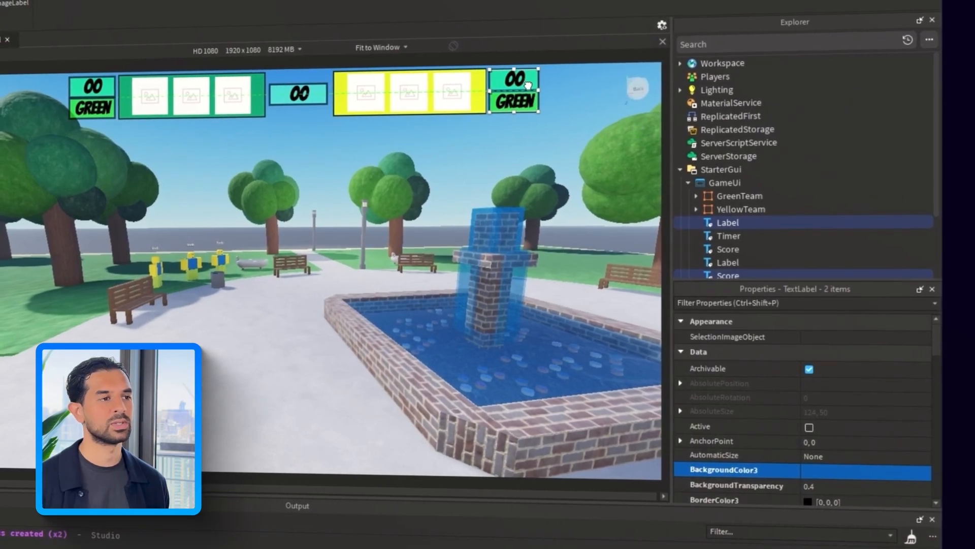
Set the right team label to YELLOW and give its score a pinkish-red background.
{"action": "left_click", "coordinate": [859, 470]}
{"action": "type", "text": "YELLOW"}
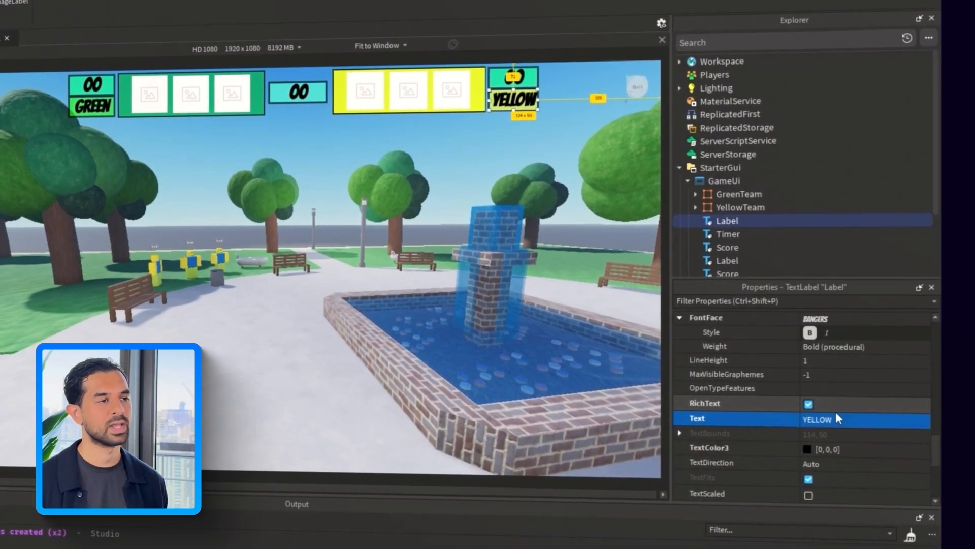
{"action": "left_click", "coordinate": [728, 250]}
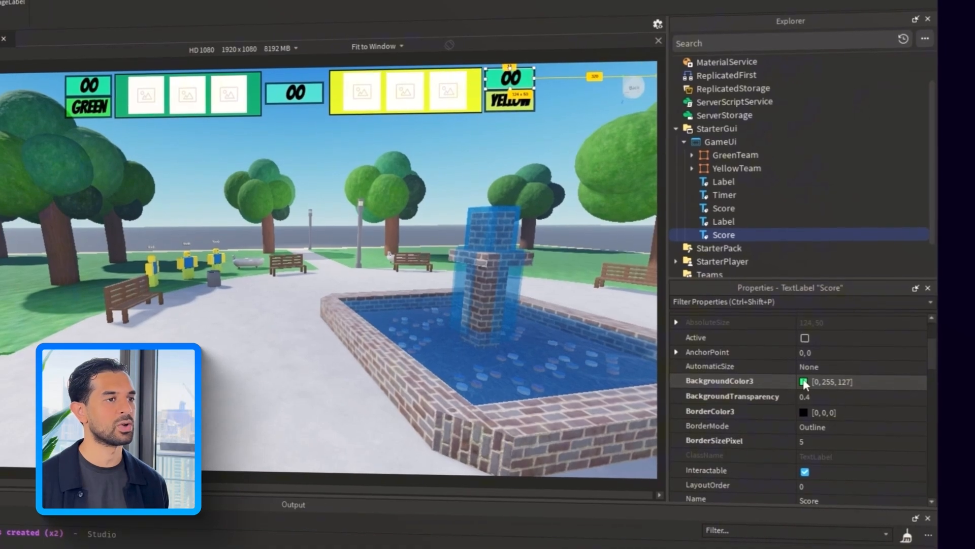
{"action": "left_click", "coordinate": [805, 381]}
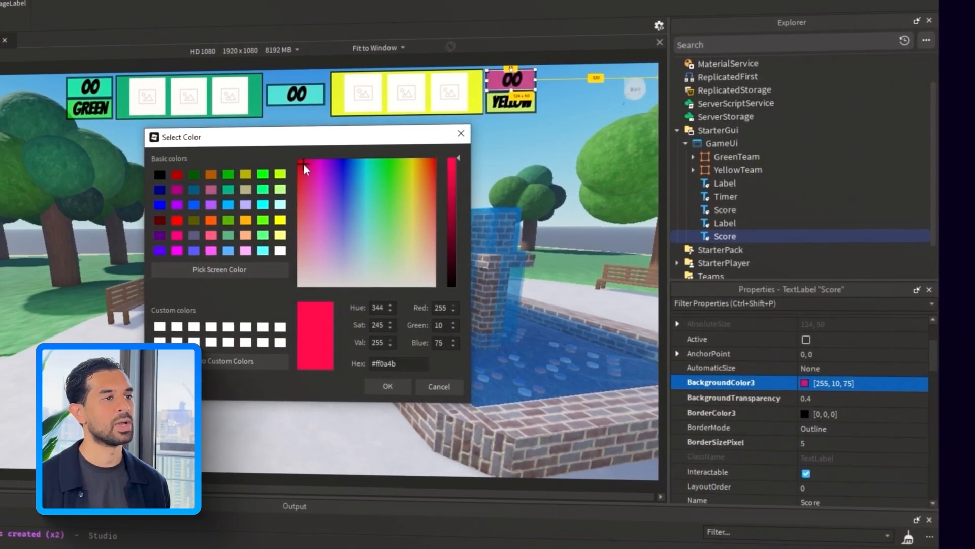
{"action": "left_click", "coordinate": [413, 204]}
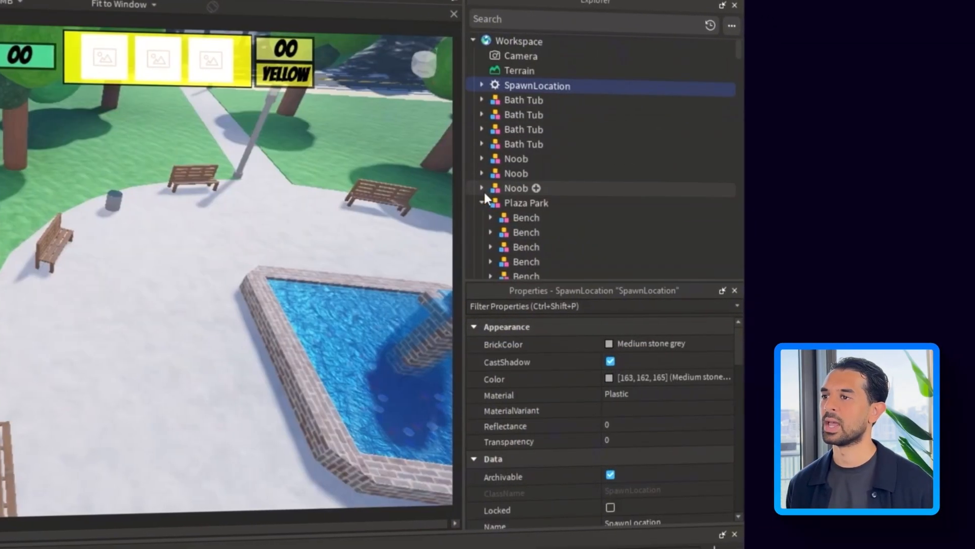
Inspect a Noob model and bring up options for the OutsideMesh skyline backdrop.
{"action": "left_click", "coordinate": [550, 39]}
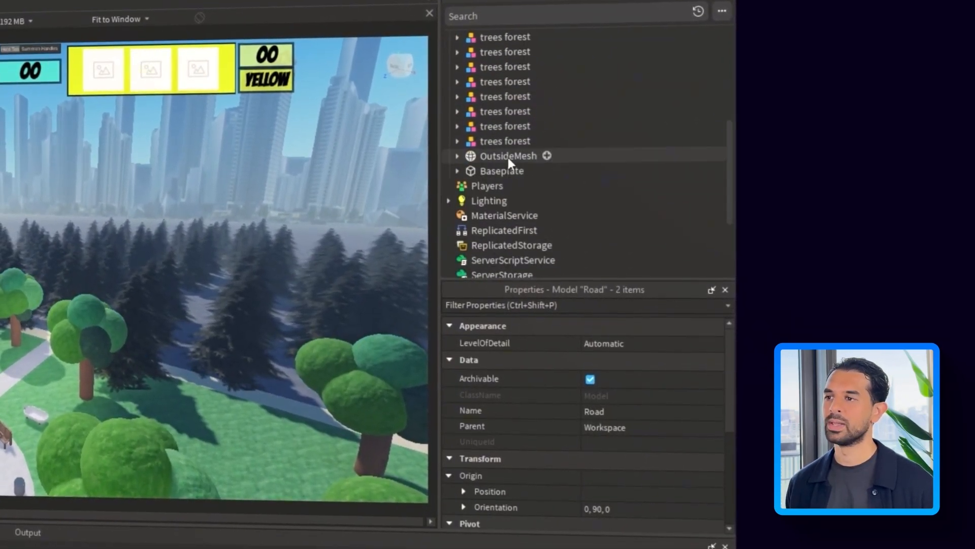
{"action": "right_click", "coordinate": [506, 81]}
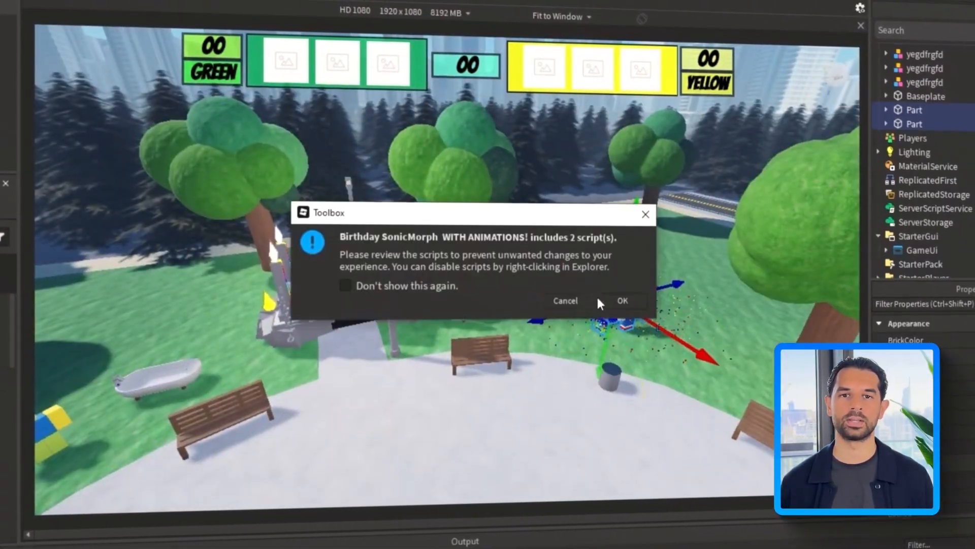
Insert the Birthday SonicMorph model, accepting the warning about its scripts.
{"action": "left_click", "coordinate": [623, 300]}
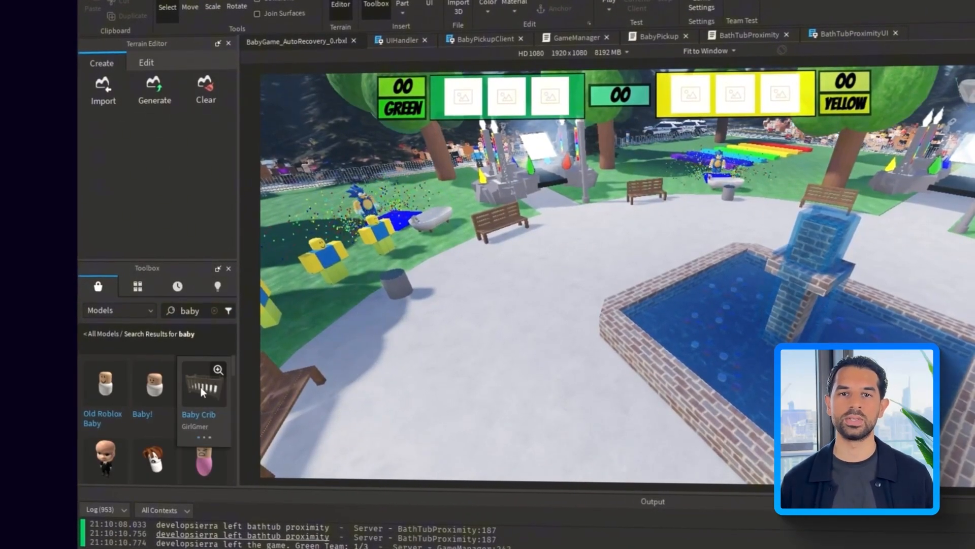
{"action": "scroll", "scroll_direction": "down", "scroll_amount": 3}
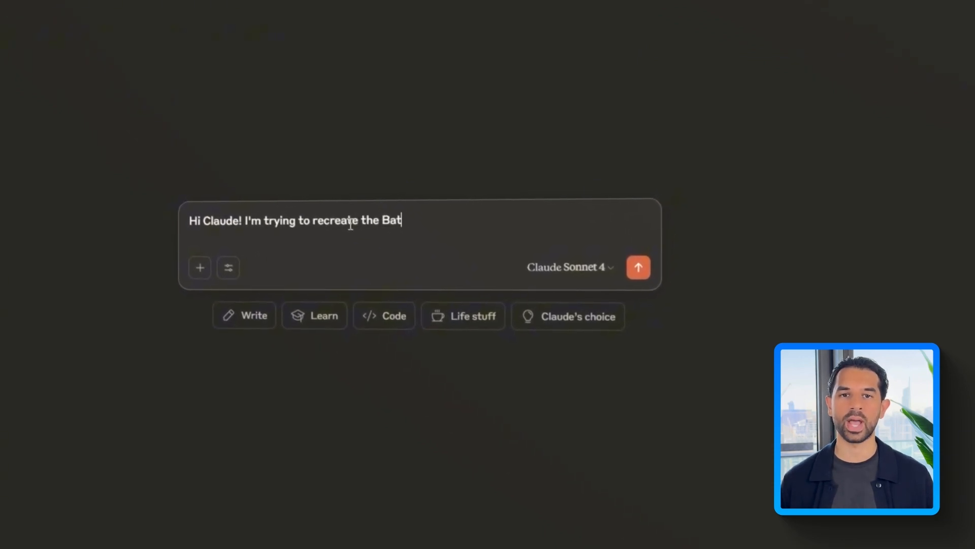
Describe the game: a 'Bath Tub' asset, a maid player capturing babies, and a Babies folder.
{"action": "type", "text": "he Da Baby in Roblox and I already have a foundation set."}
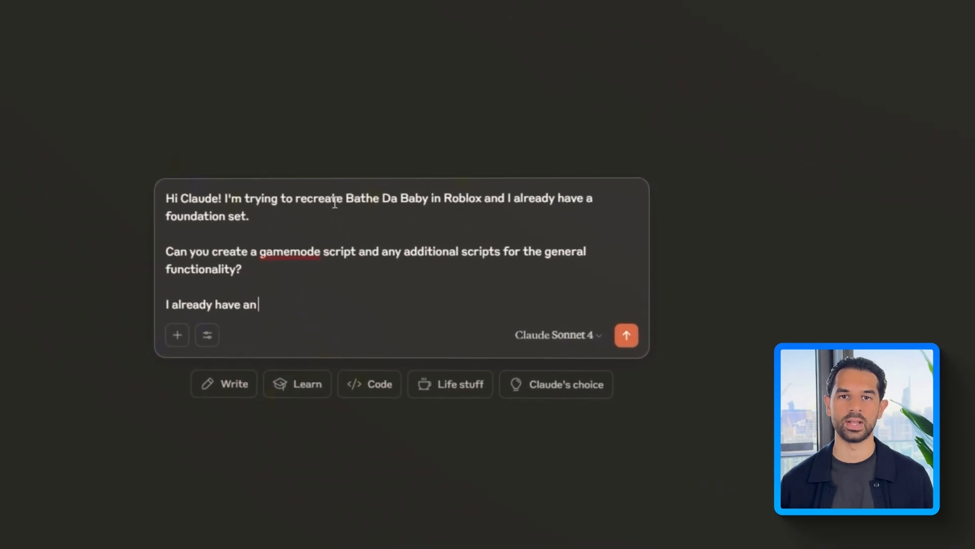
{"action": "type", "text": "asset called \"Bath Tub"}
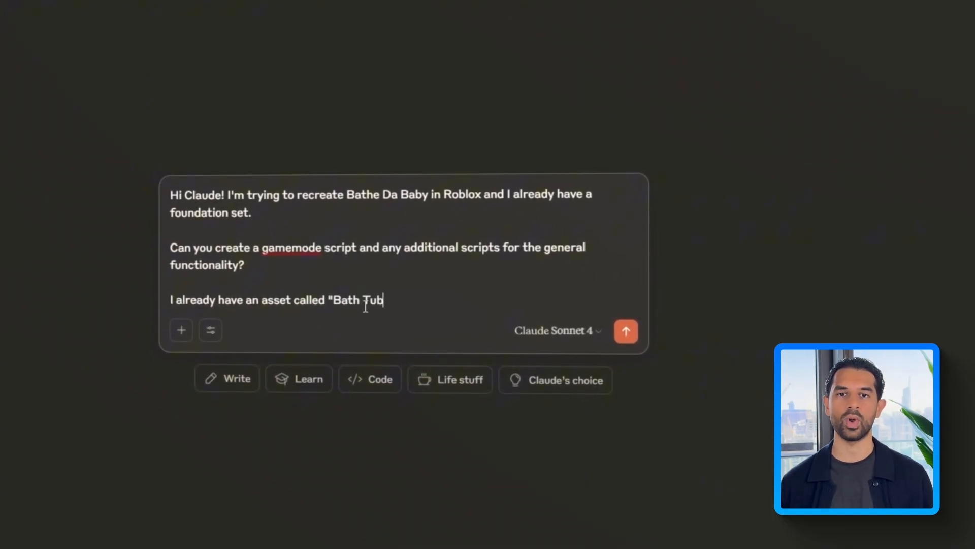
{"action": "type", "text": "\""}
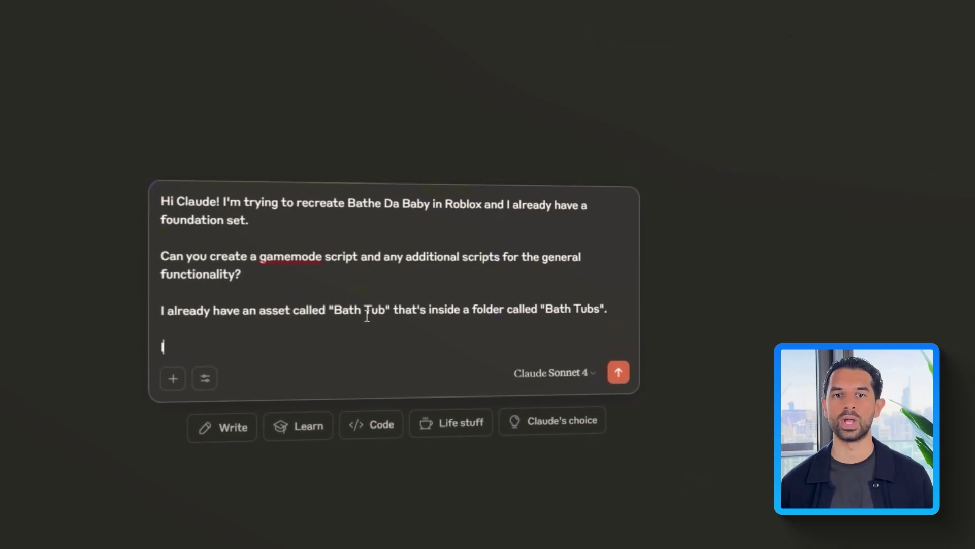
{"action": "type", "text": "I want when starting the game, the player is by default a"}
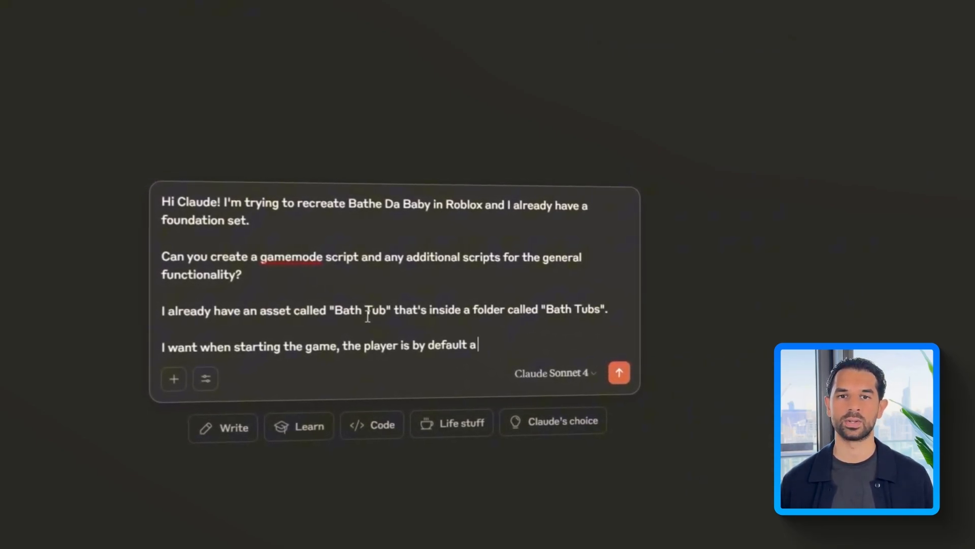
{"action": "type", "text": "maid"}
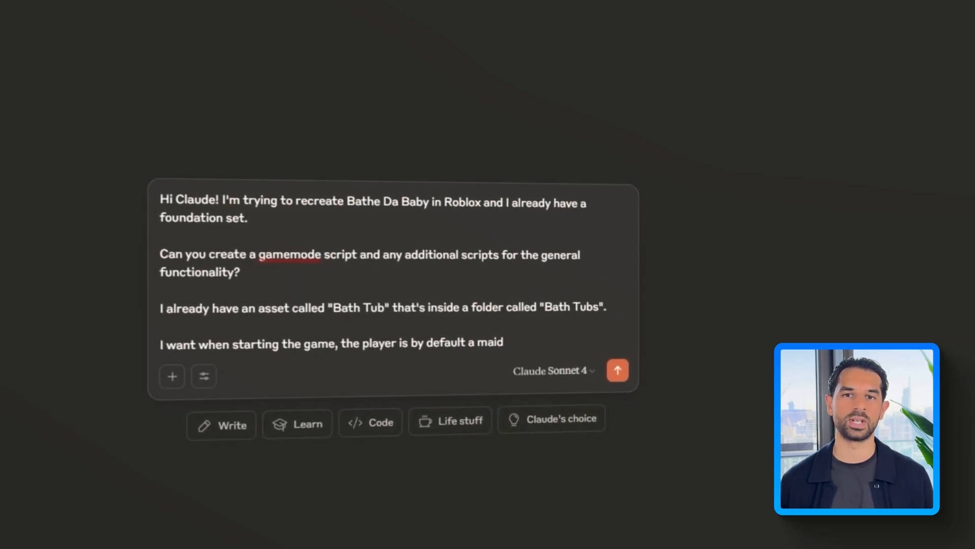
{"action": "type", "text": "that"}
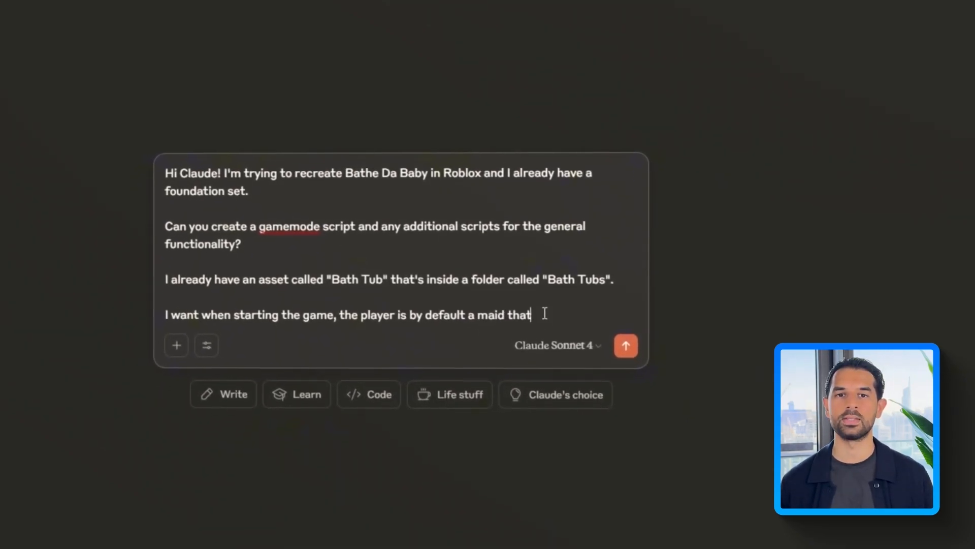
{"action": "type", "text": "needs to capture some babies and put it on the Tub."}
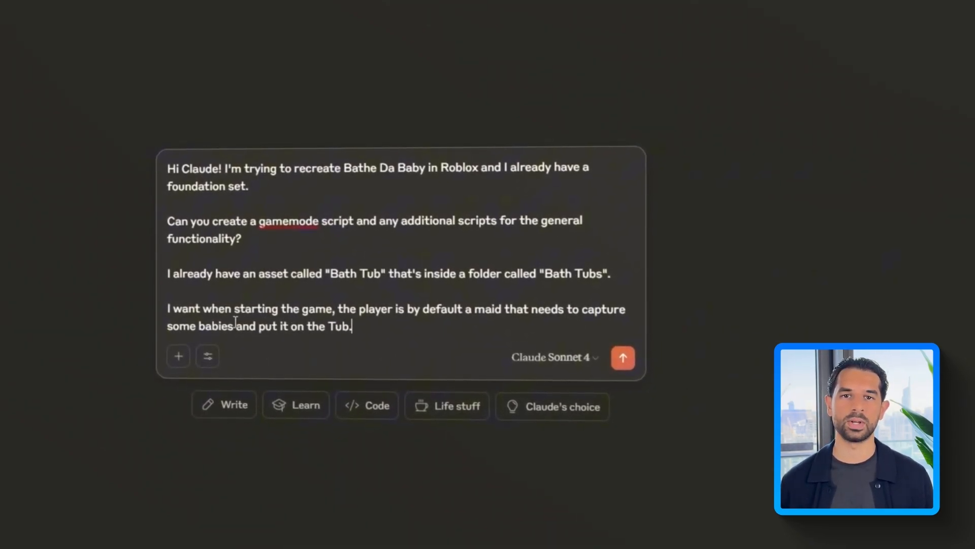
{"action": "type", "text": "I already have baby assets in the workspace. It's inside"}
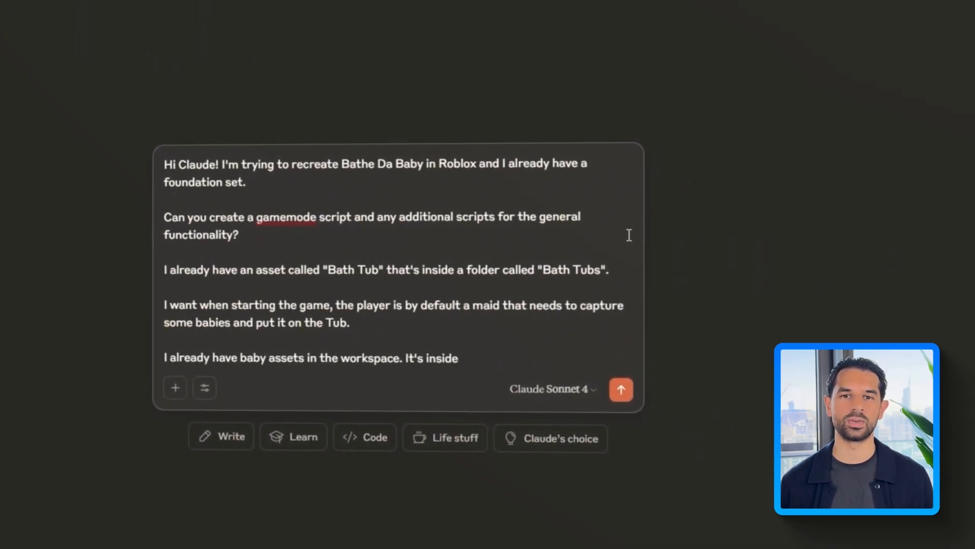
{"action": "type", "text": "a folder called \"Babies\" and the assets themselves are called \"Baby\"."}
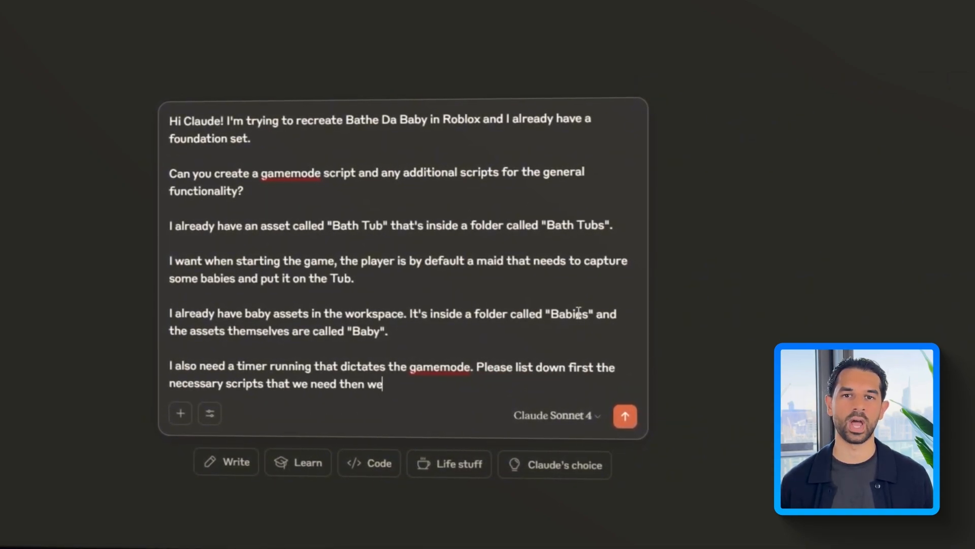
{"action": "type", "text": "'ll go step by step with the actual scripts."}
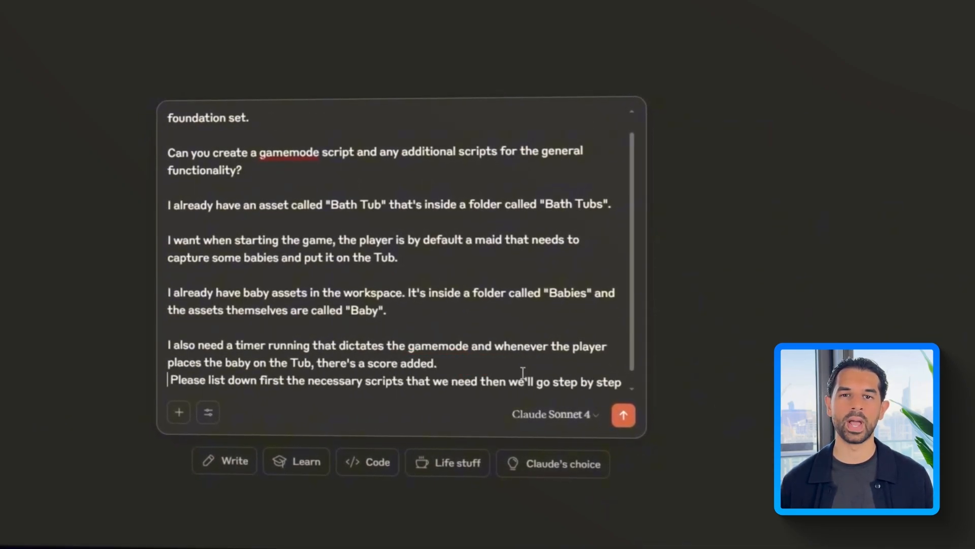
Ask for GreenScore updates on each tub drop and a baby AI, then send the prompt.
{"action": "type", "text": "There's already a screengui set called \"GameUi\". The text label to update for the greenteam is"}
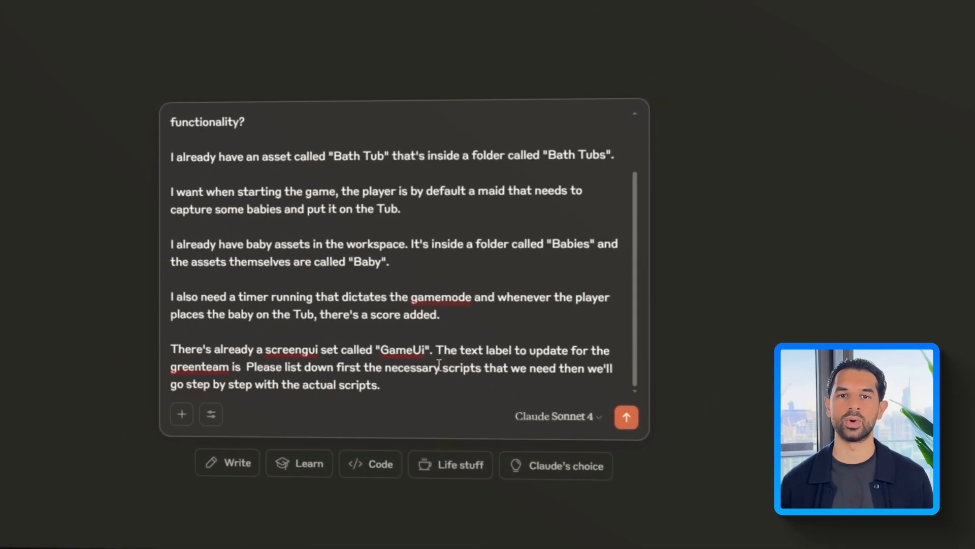
{"action": "scroll", "scroll_direction": "up", "scroll_amount": 3}
{"action": "type", "text": "is on the green team and "}
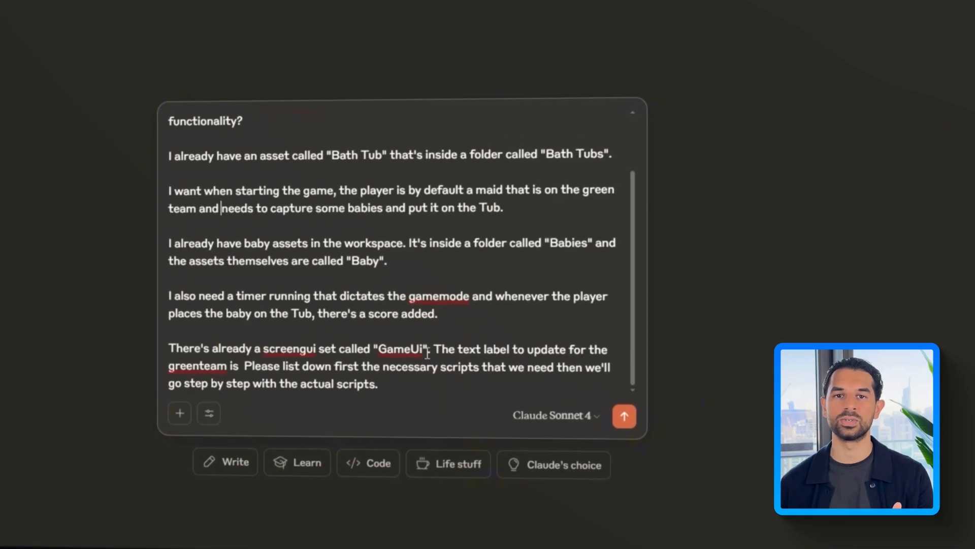
{"action": "type", "text": "\"GreenScore\""}
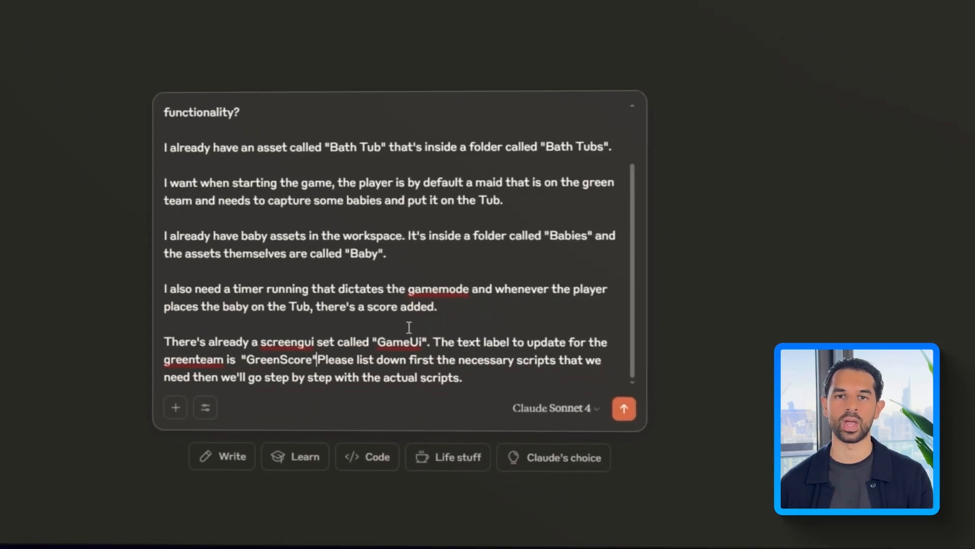
{"action": "type", "text": "This has to be updated everytime a baby is dropped in the t"}
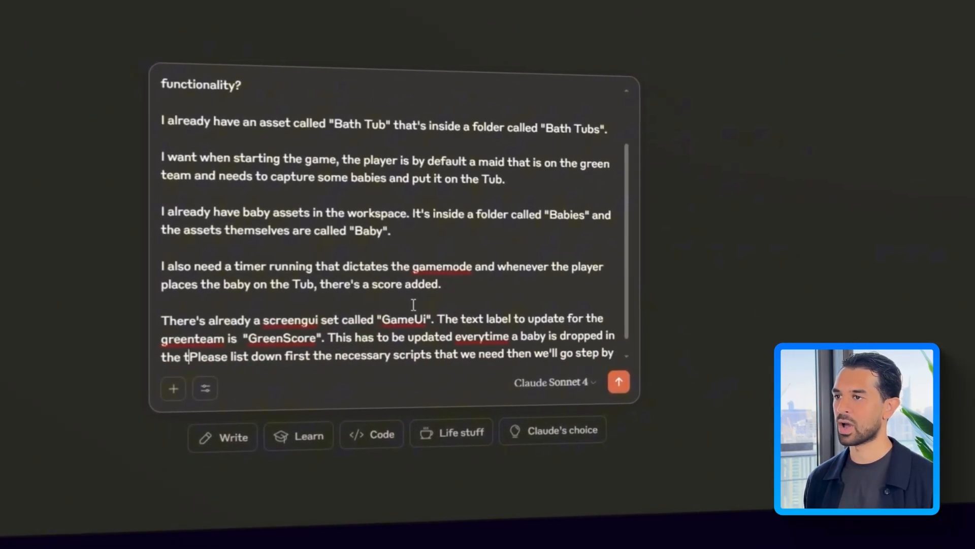
{"action": "type", "text": "Also, please make sure that whenever the baby is"}
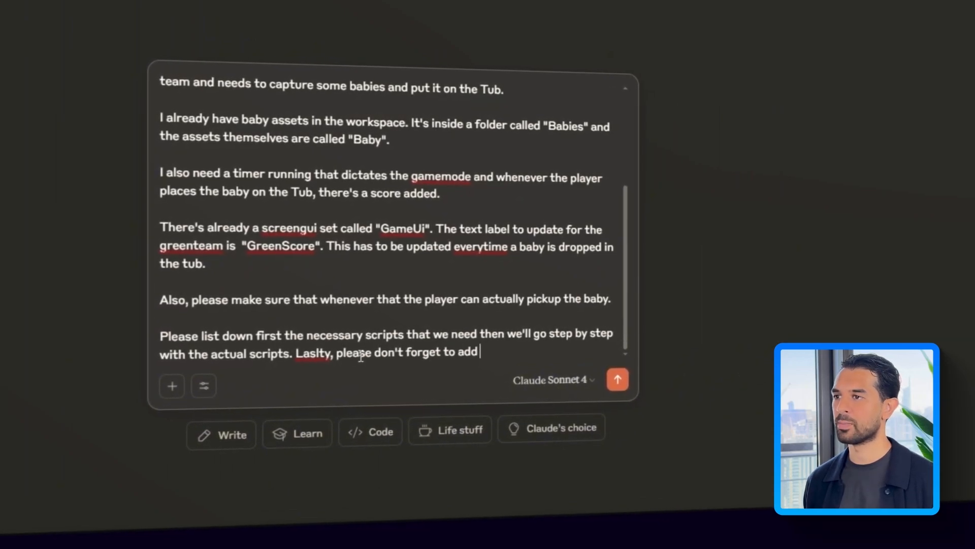
{"action": "type", "text": "an AI script for the Baby itself. It should be trying to avoid the player"}
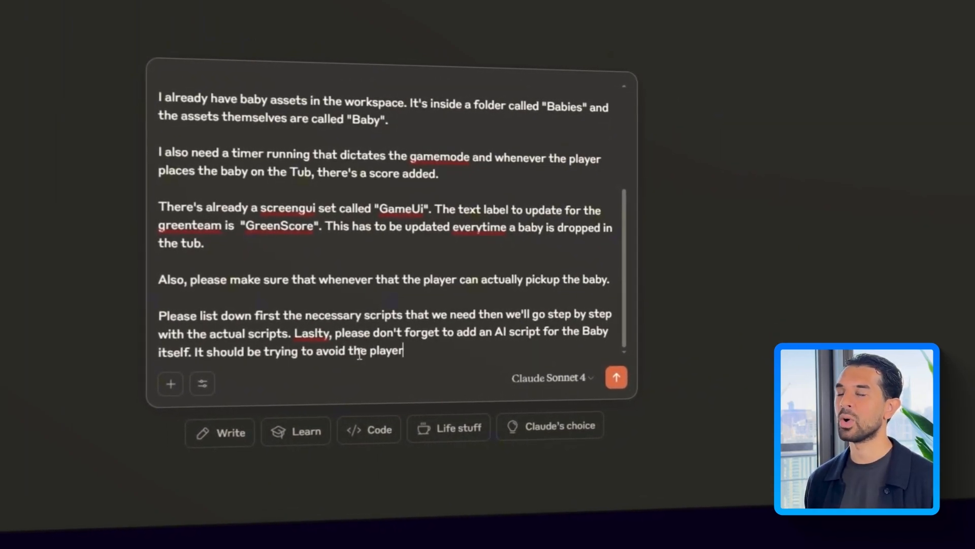
{"action": "type", "text": ","}
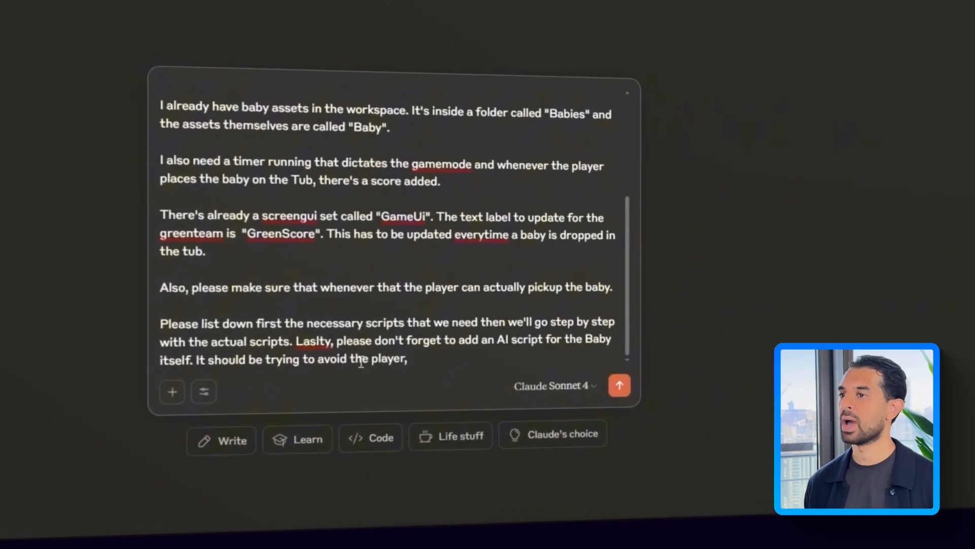
{"action": "left_click", "coordinate": [619, 385]}
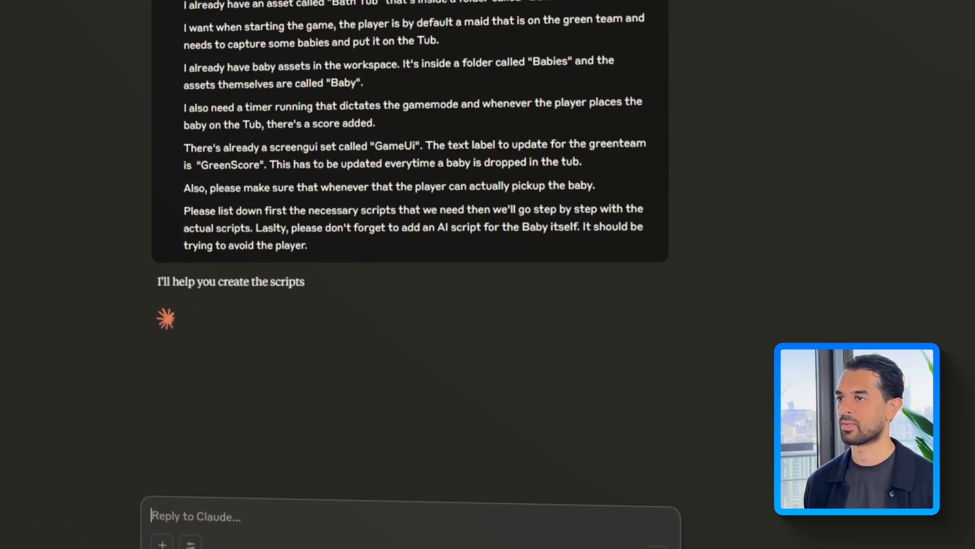
Scroll through Claude's GameManager script with its service references and time settings.
{"action": "scroll", "scroll_direction": "down", "scroll_amount": 3}
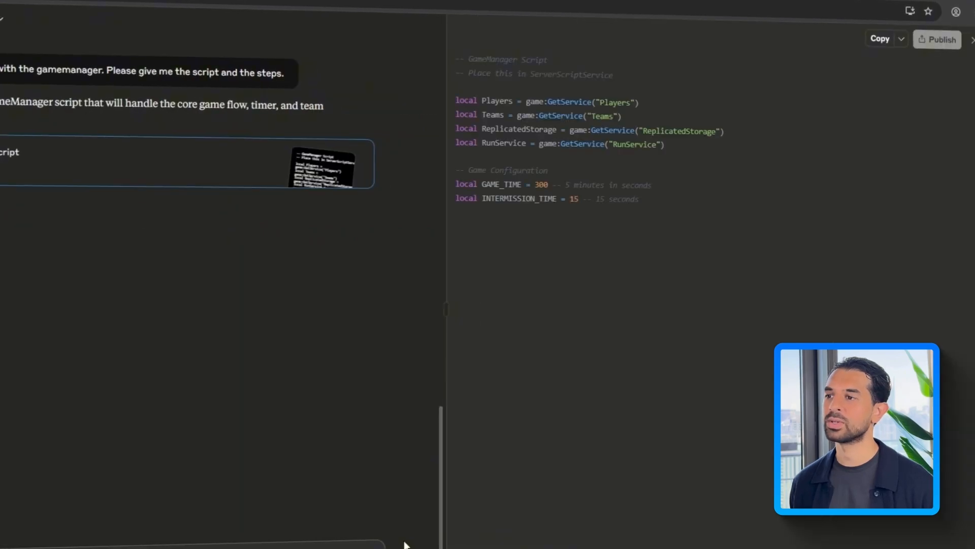
Scroll through the BabyPickup server script, client LocalScript and installation steps.
{"action": "scroll", "scroll_direction": "down", "scroll_amount": 3}
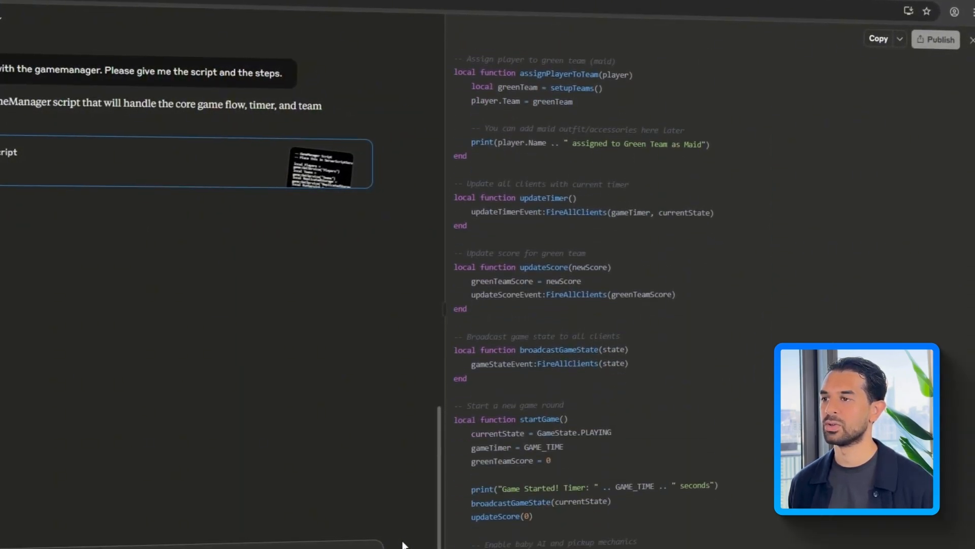
{"action": "scroll", "scroll_direction": "down", "scroll_amount": 3}
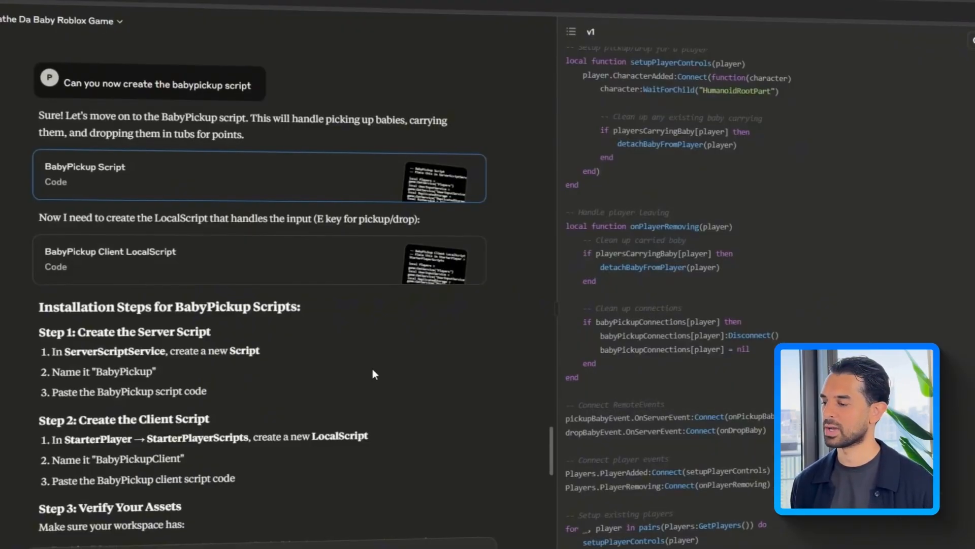
{"action": "scroll", "scroll_direction": "down", "scroll_amount": 3}
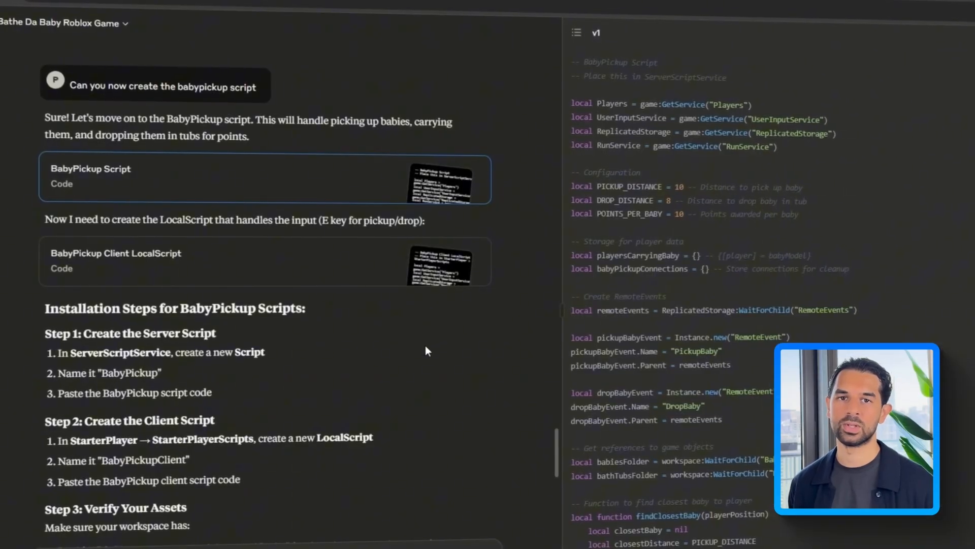
Scroll back down to Claude's GameManager setup steps to begin the follow-up reply.
{"action": "scroll", "scroll_direction": "down", "scroll_amount": 3}
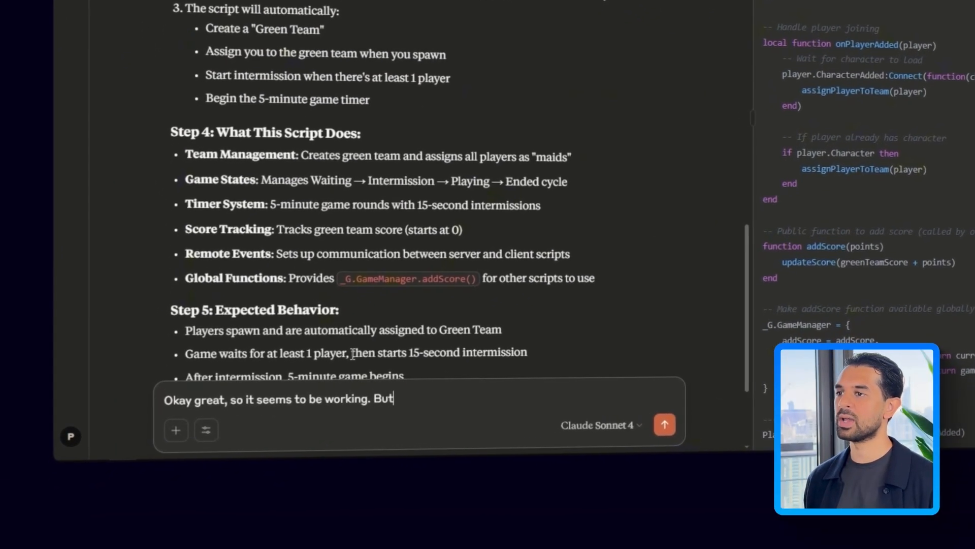
Ask Claude to update GameManager for GreenTeam/YellowTeam ImageLabels, then scroll its new version.
{"action": "type", "text": "please update the script."}
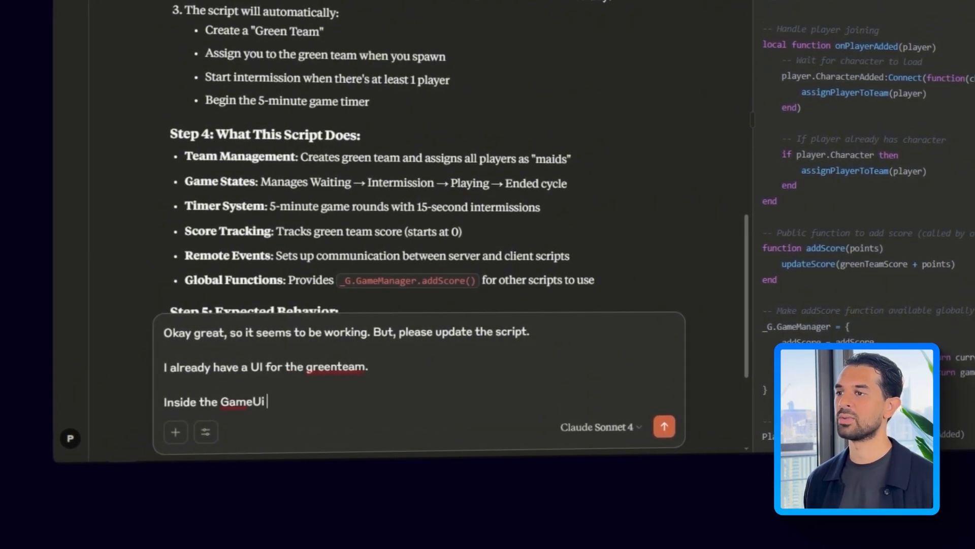
{"action": "type", "text": ", there's a frame called \"GreenTeam\" and \"YellowTeam\" respecti"}
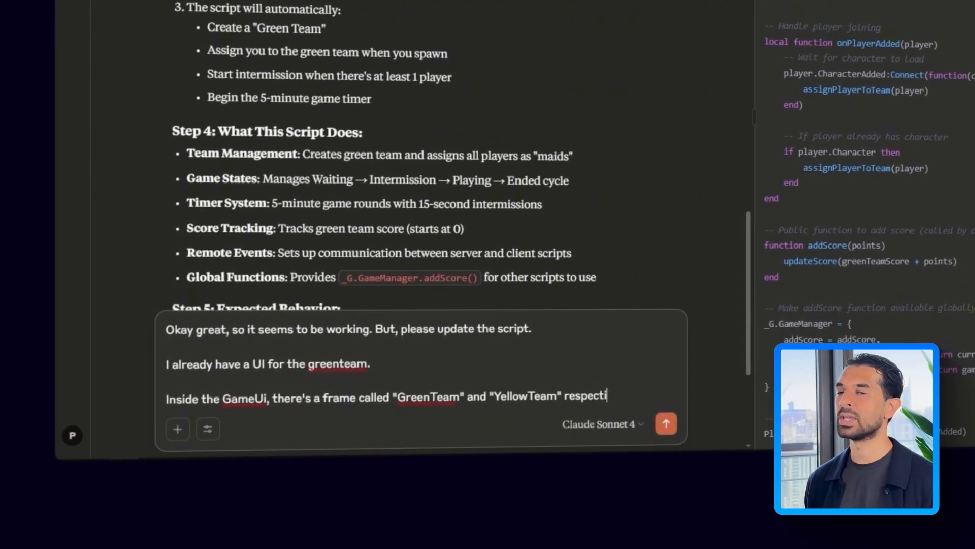
{"action": "type", "text": "respectively. There are ImageLabels here.Please put the photo of the player on the image labels, an"}
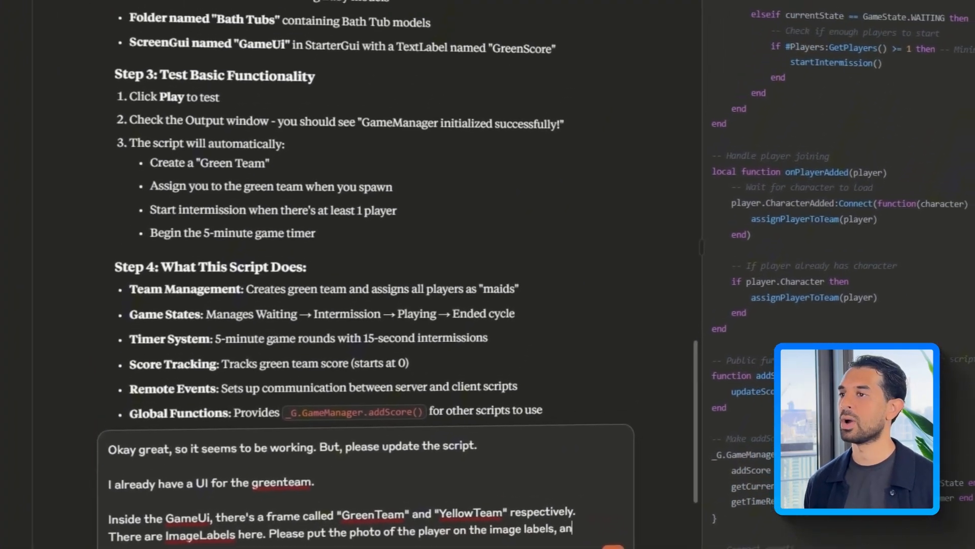
{"action": "scroll", "scroll_direction": "down", "scroll_amount": 3}
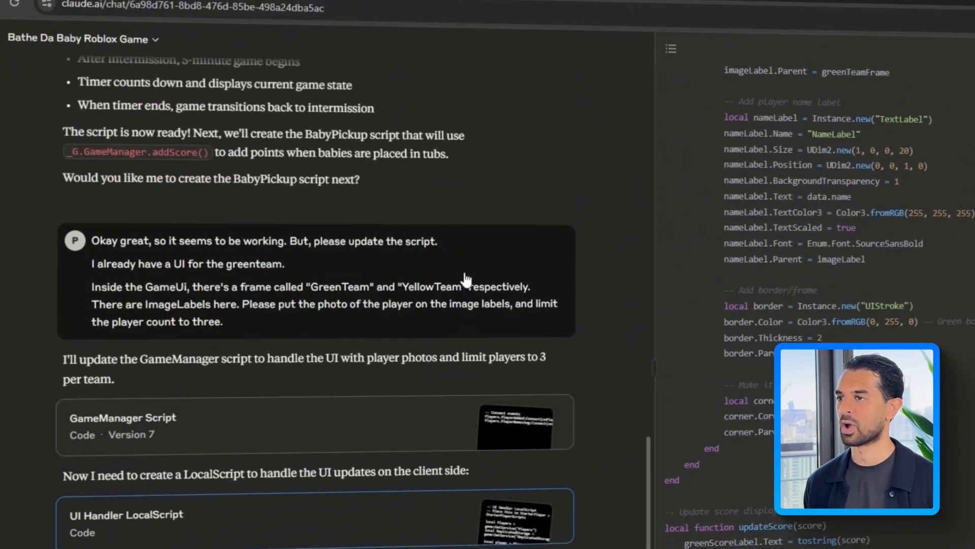
{"action": "scroll", "scroll_direction": "down", "scroll_amount": 3}
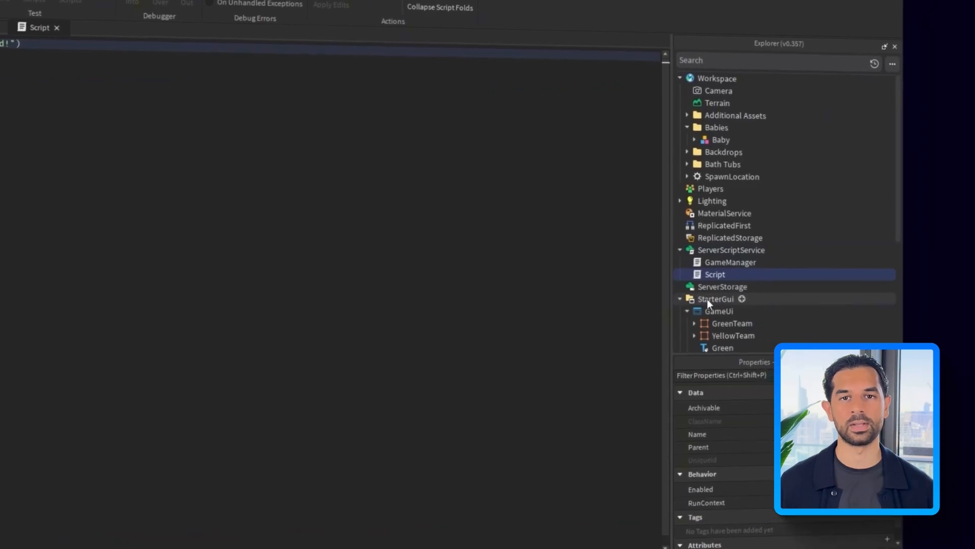
Rename the server script to BabyPickup and start a play test.
{"action": "type", "text": "B"}
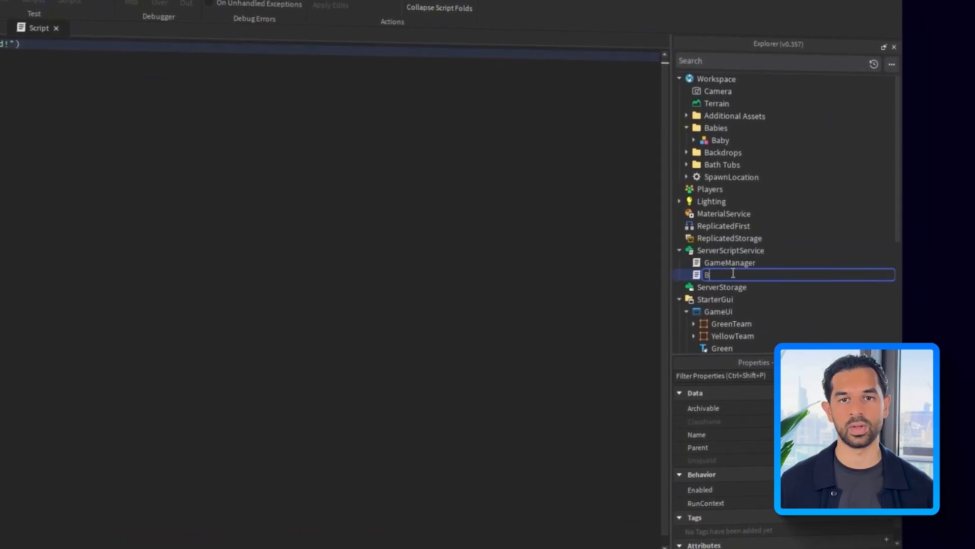
{"action": "type", "text": "BabyPickup"}
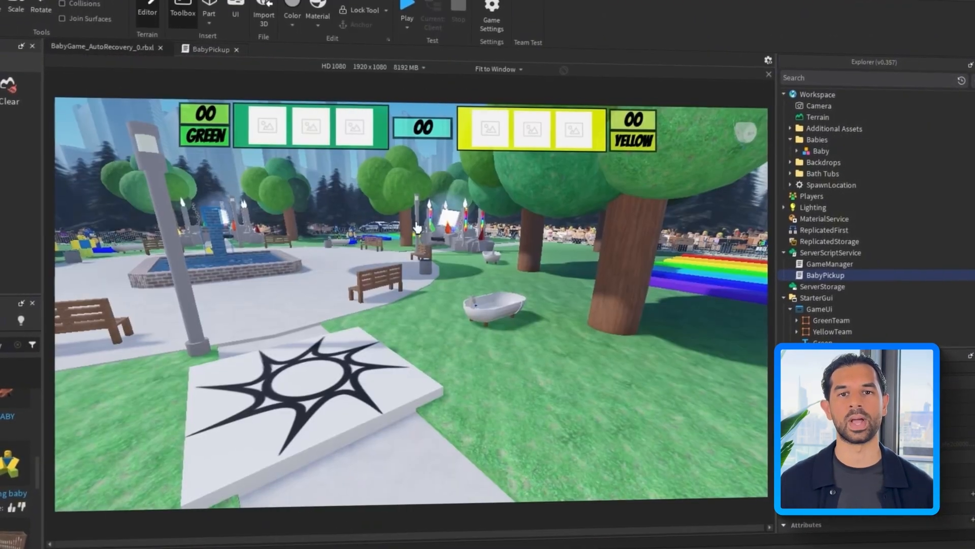
{"action": "left_click", "coordinate": [406, 10]}
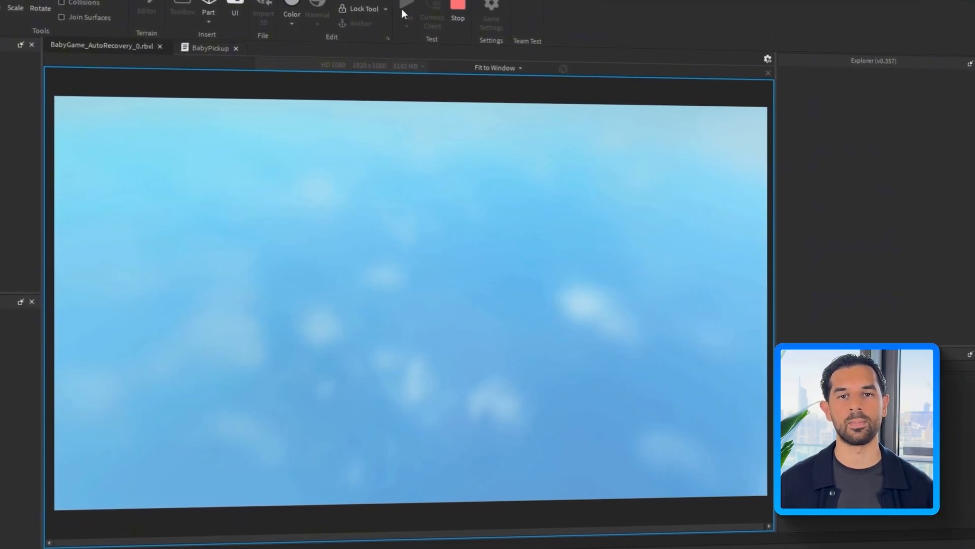